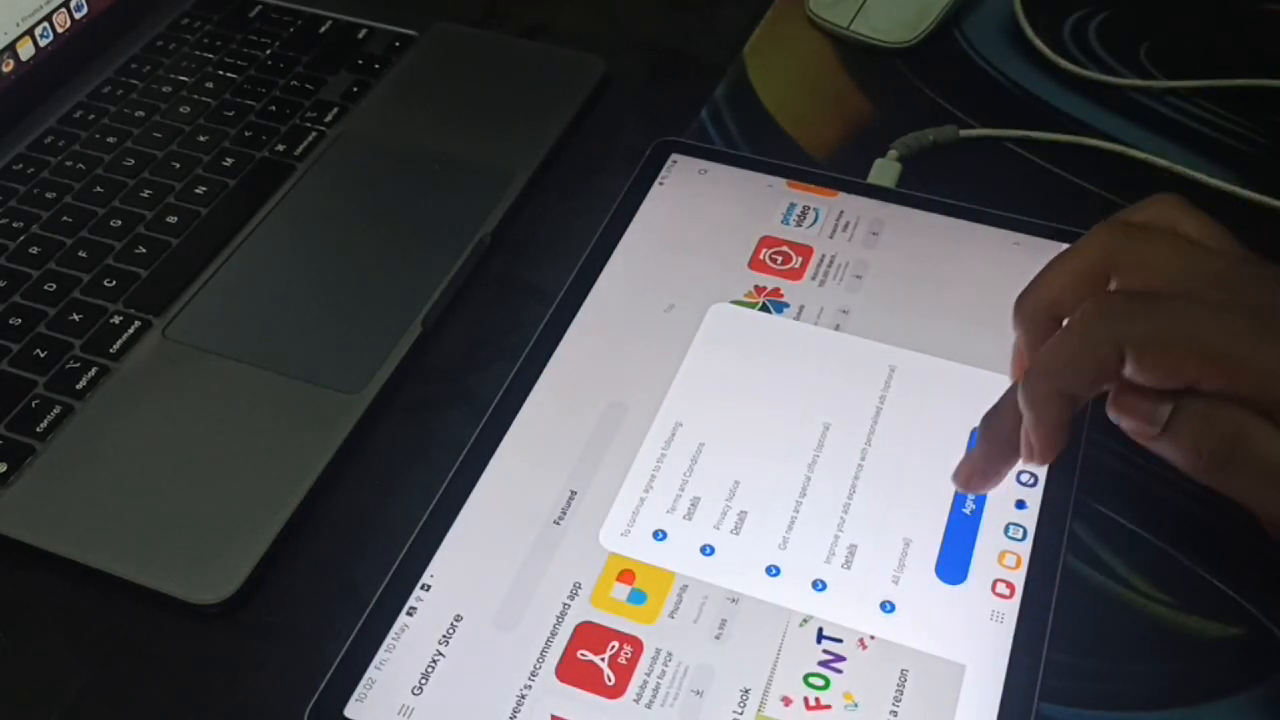
Agree to the Galaxy Store terms and conditions.
{"action": "left_click", "coordinate": [965, 490]}
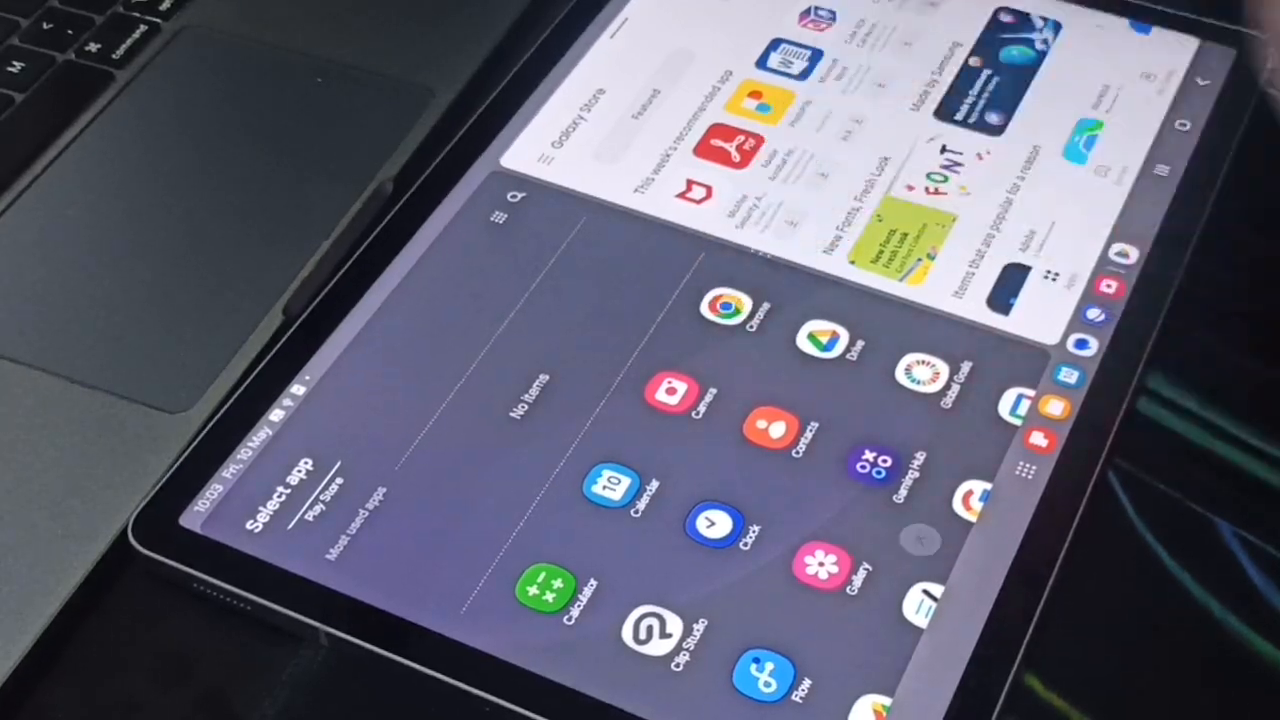
Launch Chrome from the Select app panel and dismiss its notifications prompt.
{"action": "left_click", "coordinate": [728, 305]}
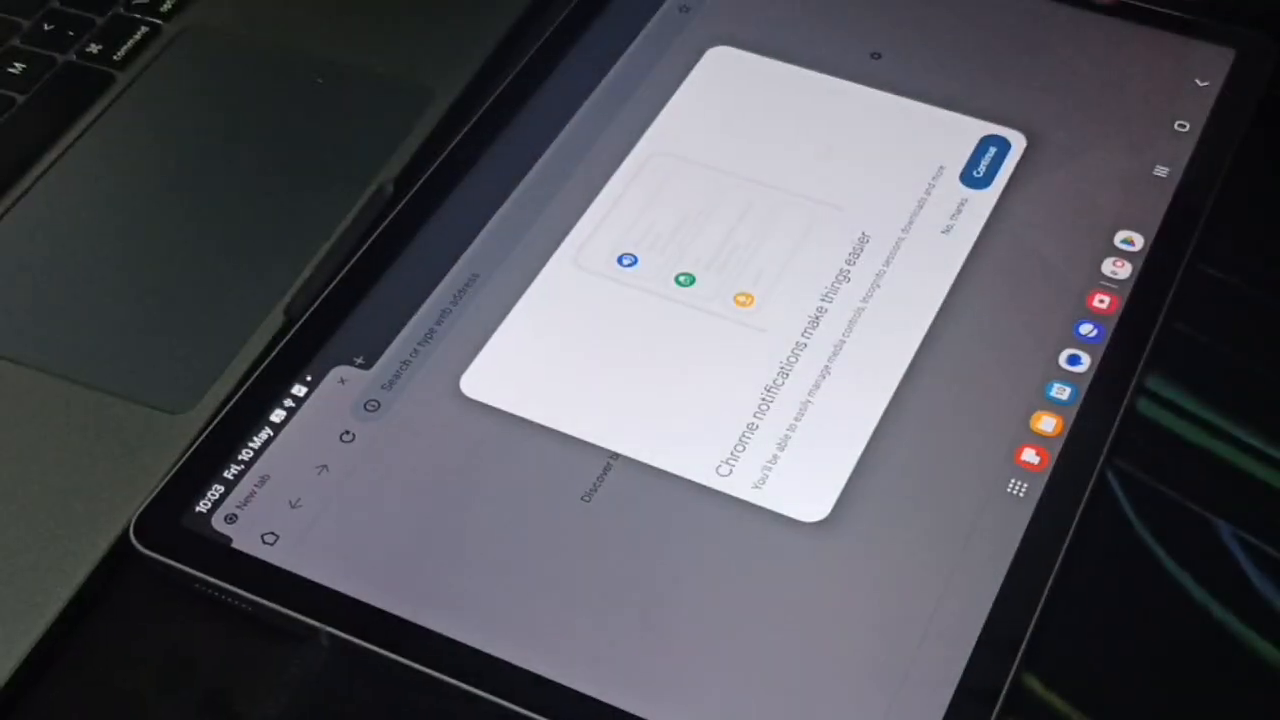
{"action": "left_click", "coordinate": [987, 162]}
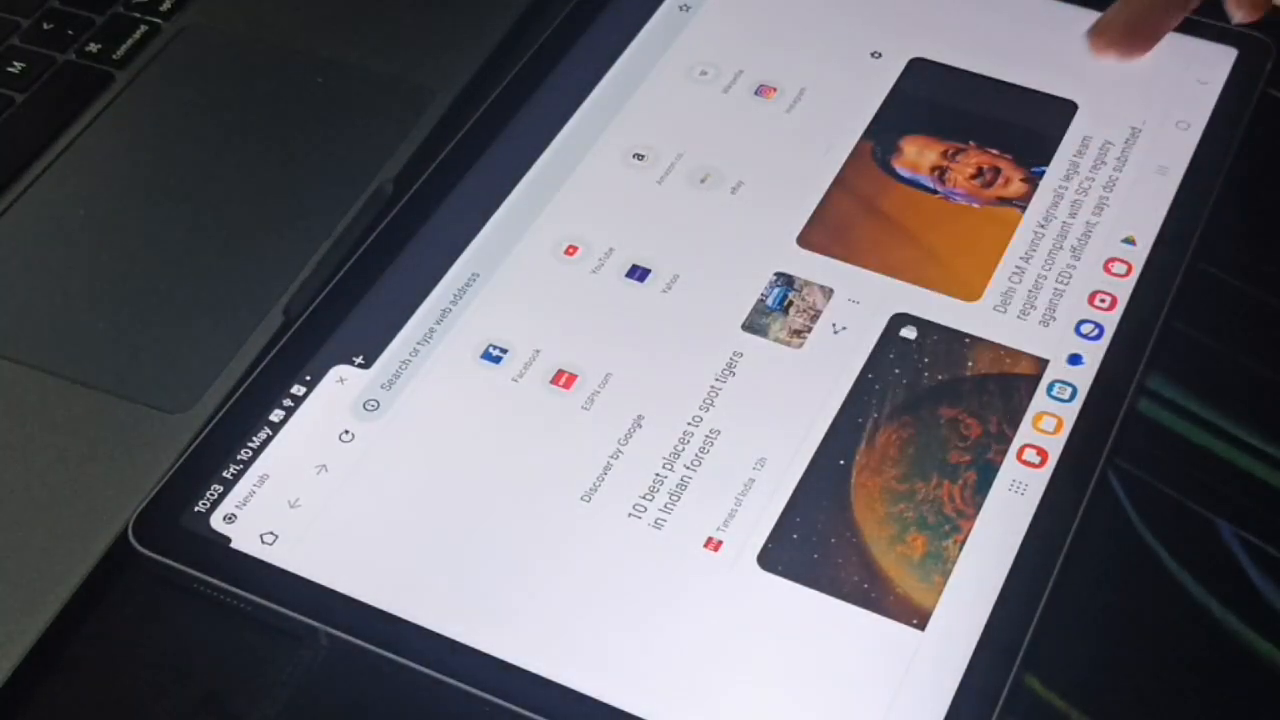